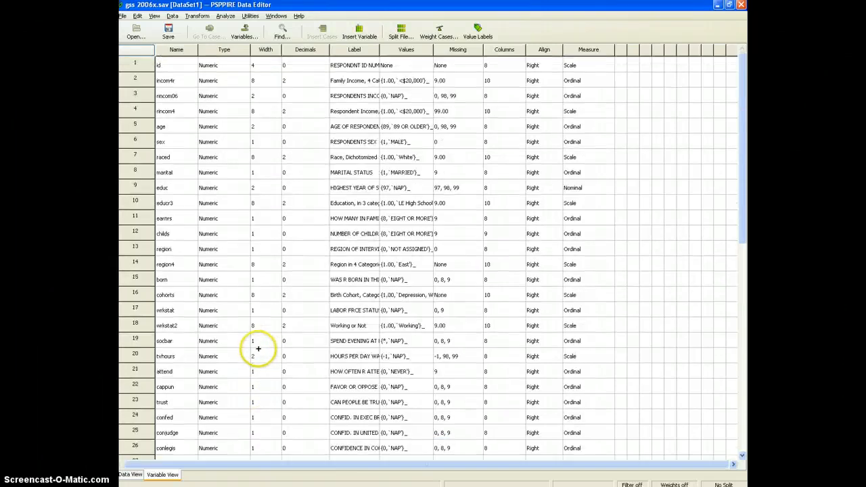
mouse_move(283, 331)
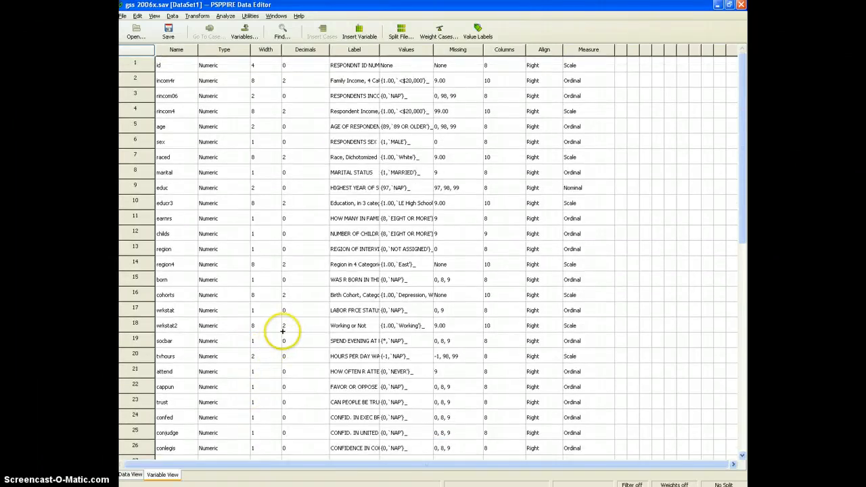
mouse_move(296, 317)
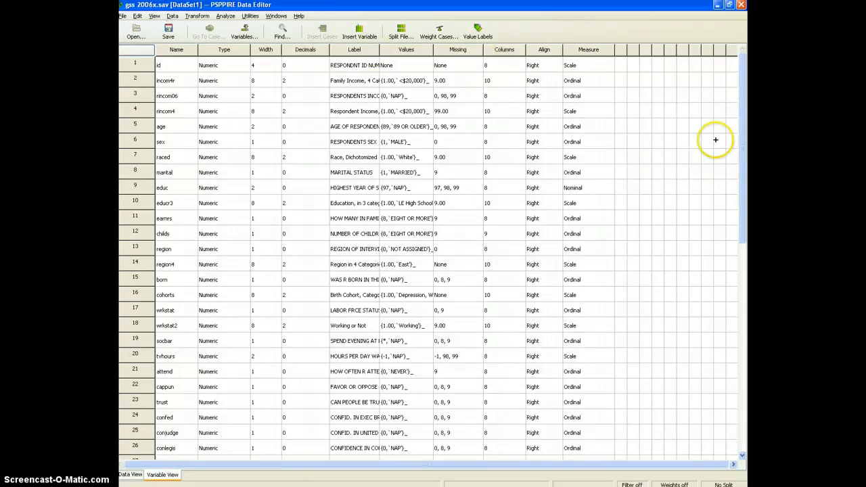
Step: Start a Bivariate Correlation from the Analyze menu with congovindex as the first variable
scroll(down, 3)
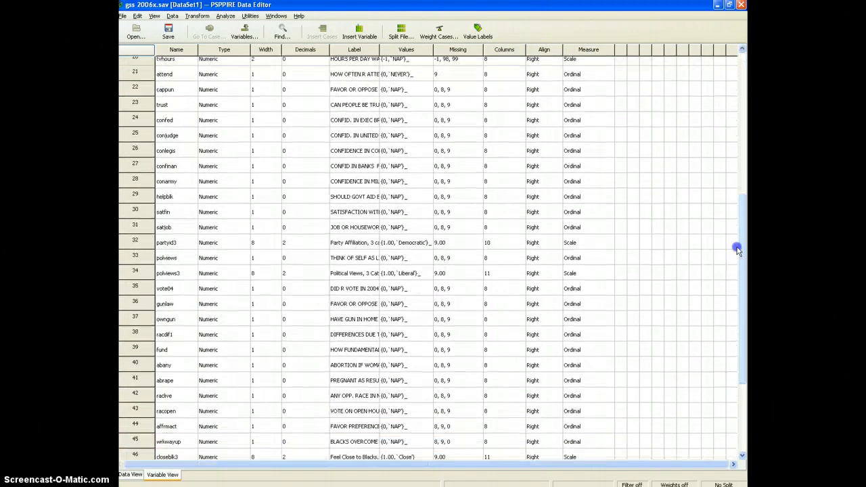
scroll(down, 3)
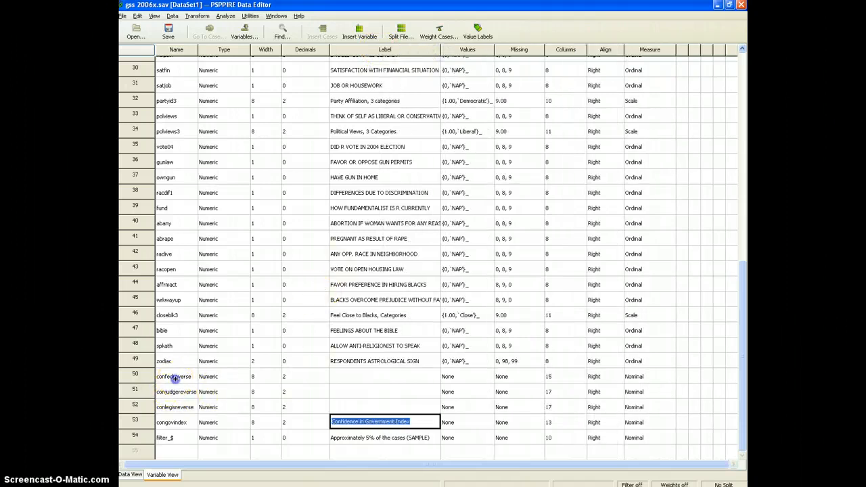
click(174, 376)
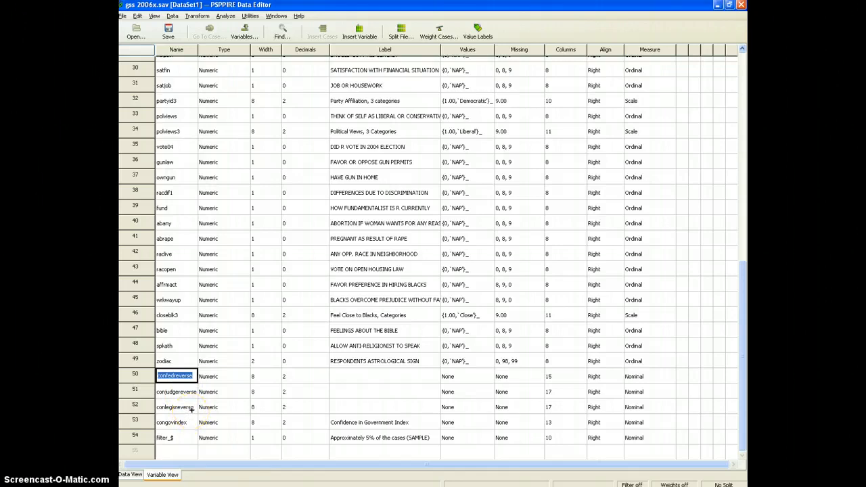
click(221, 17)
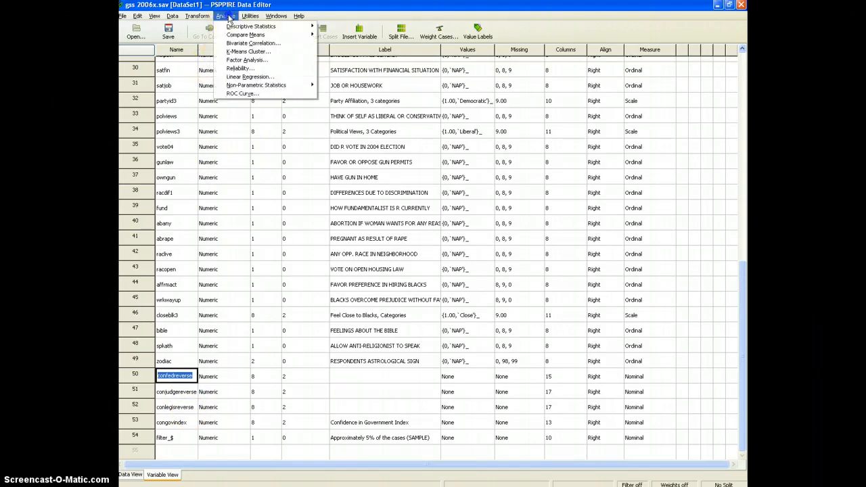
click(251, 42)
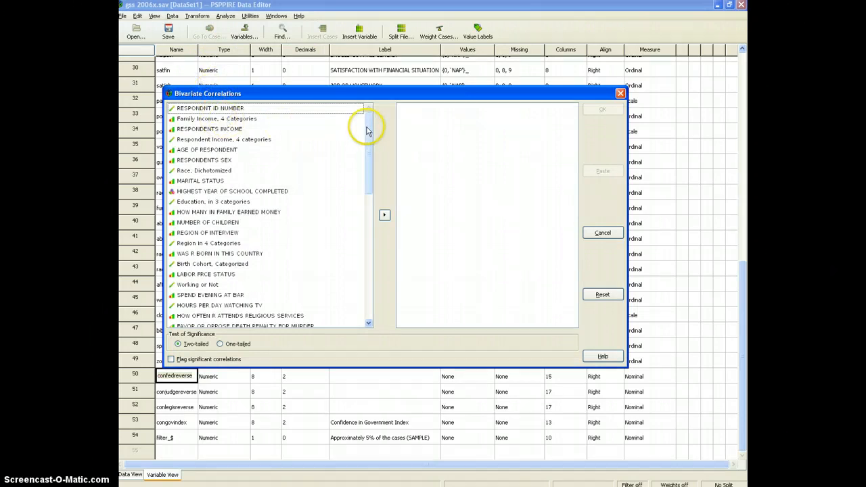
scroll(down, 3)
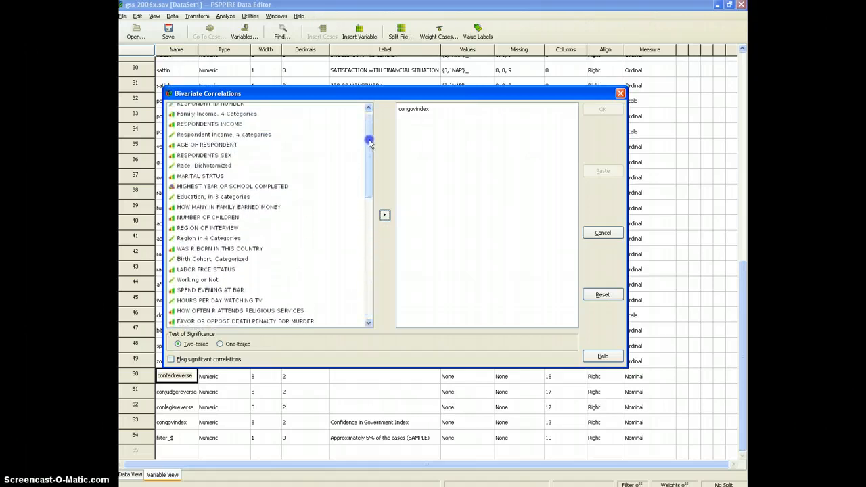
scroll(up, 3)
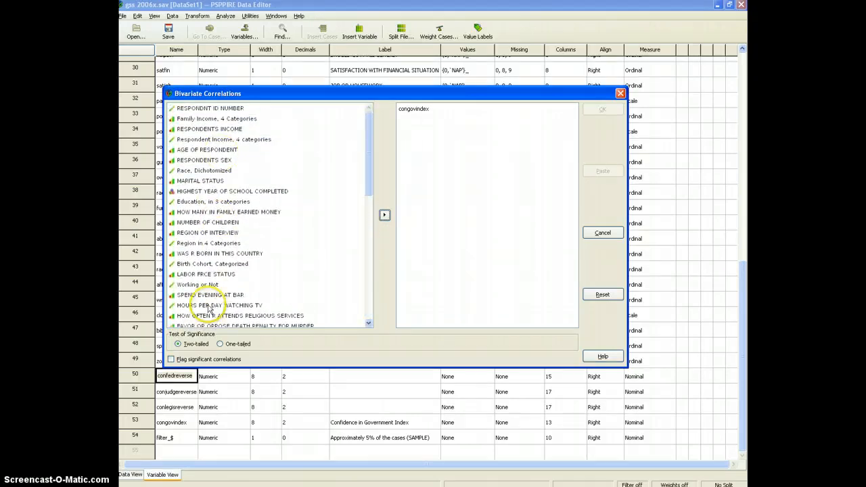
Step: Add tvhours and attend to the correlation variables and run the analysis
click(384, 215)
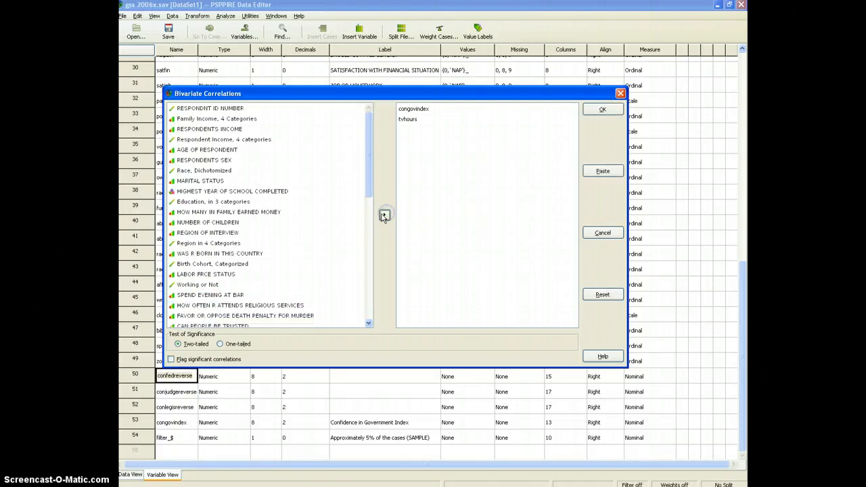
mouse_move(208, 317)
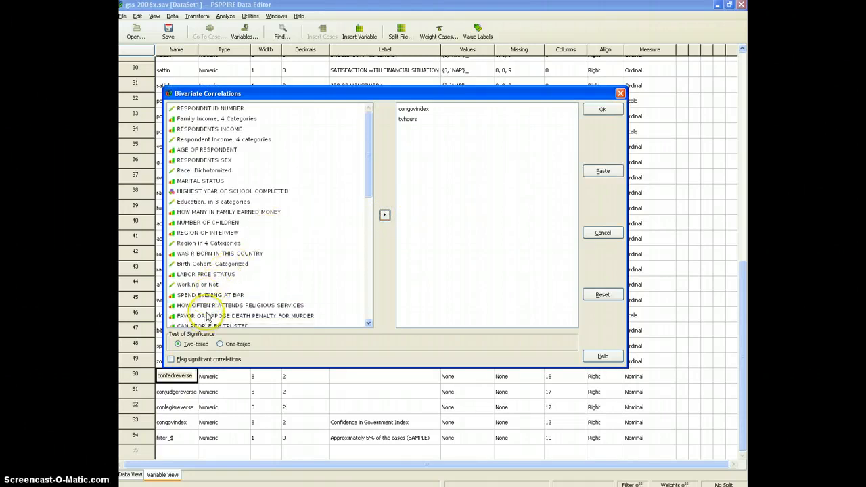
click(241, 306)
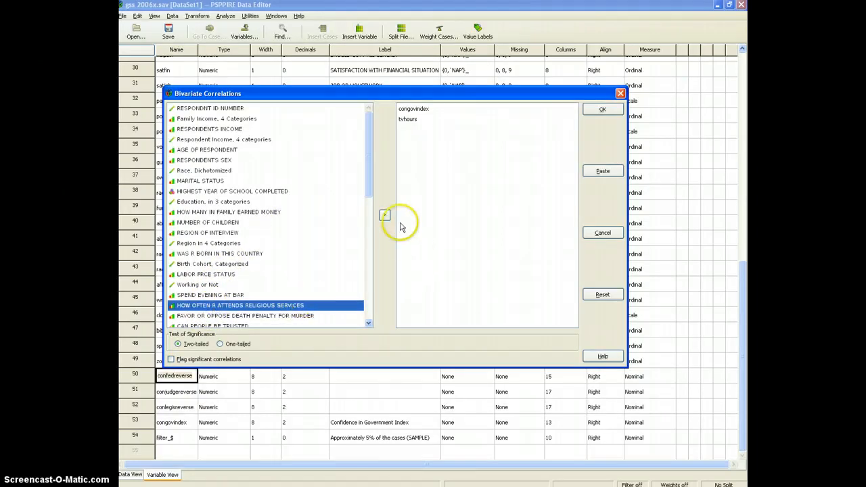
click(385, 215)
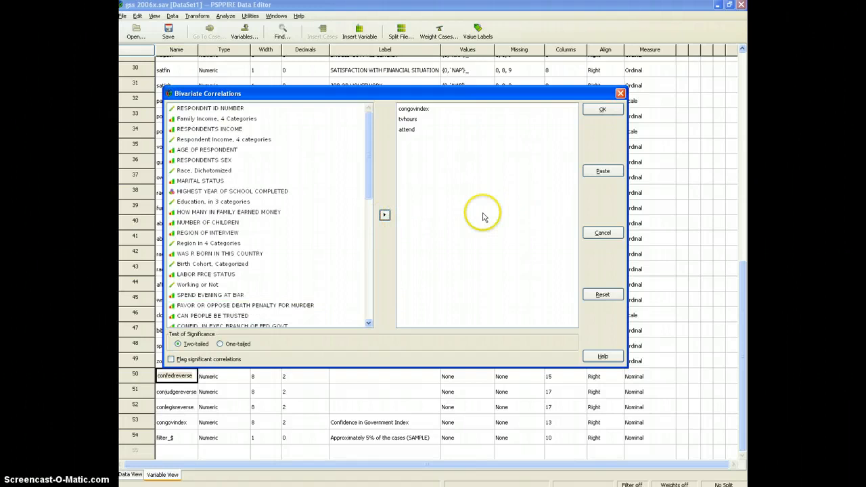
click(602, 109)
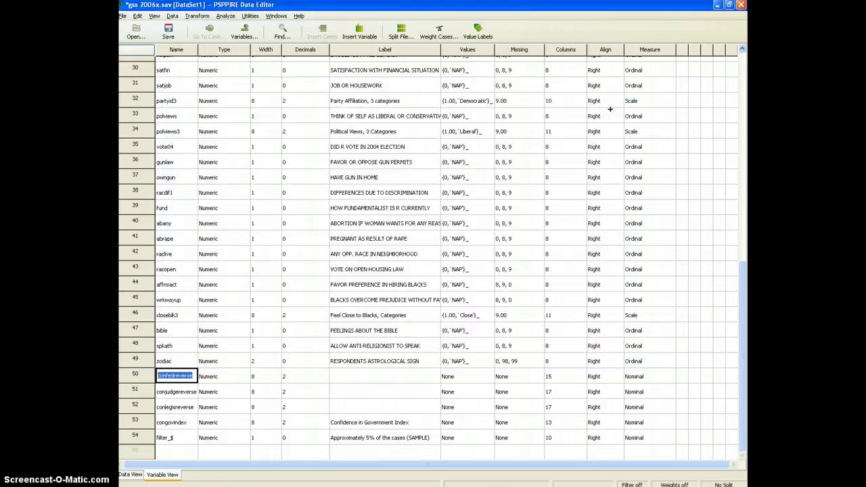